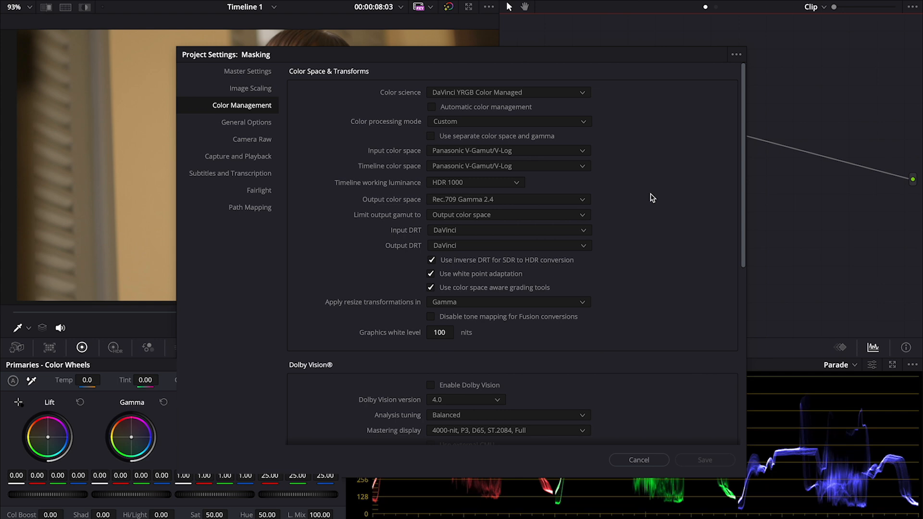
Cancel out of Project Settings, leaving V-Log input and Rec.709 Gamma 2.4 output unchanged
{"action": "left_click", "coordinate": [639, 460]}
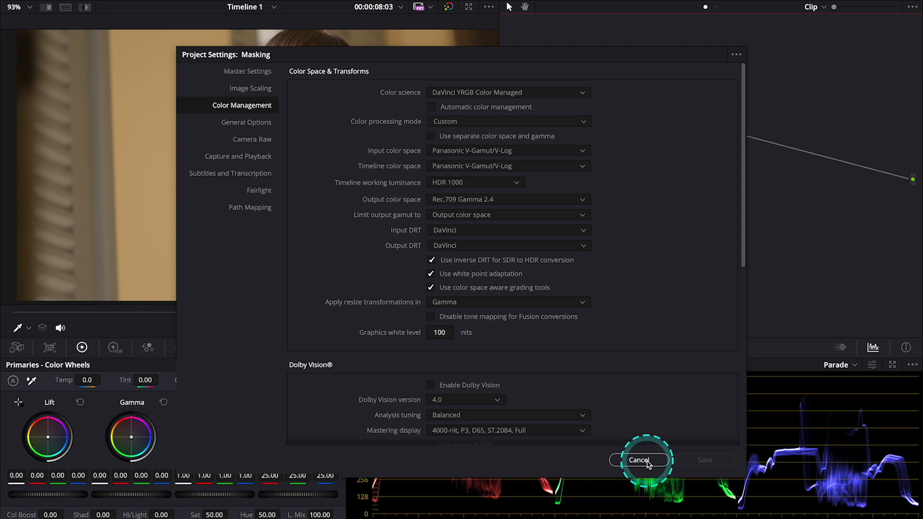
{"action": "left_click", "coordinate": [639, 460]}
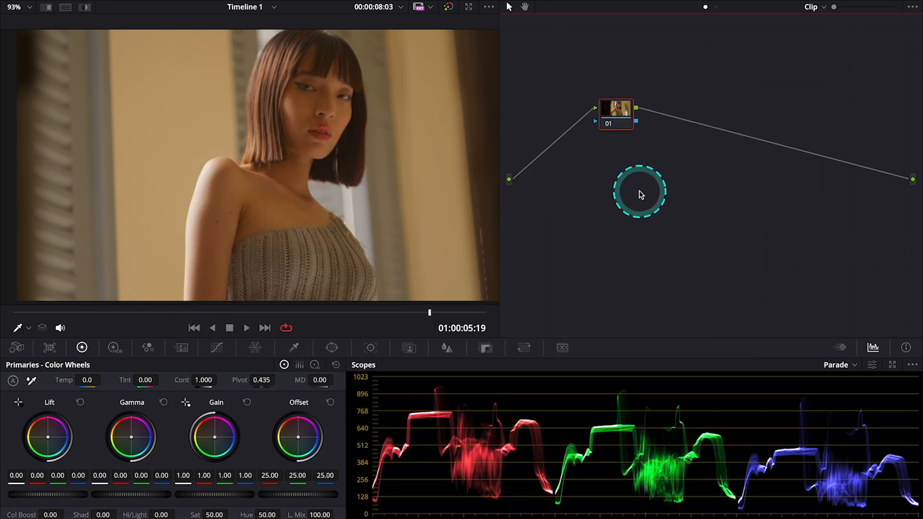
Label corrector node 01 "Balance" via its Node Label option
{"action": "left_click", "coordinate": [640, 194]}
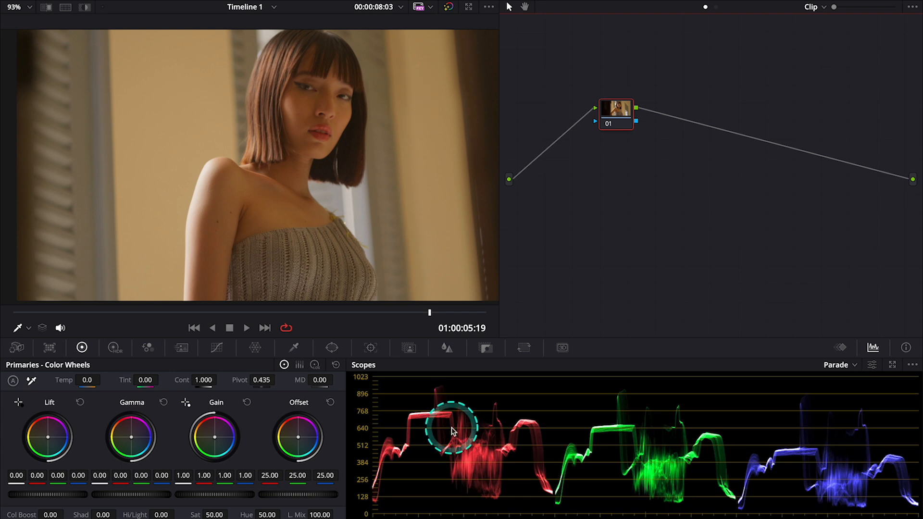
{"action": "mouse_move", "coordinate": [532, 415]}
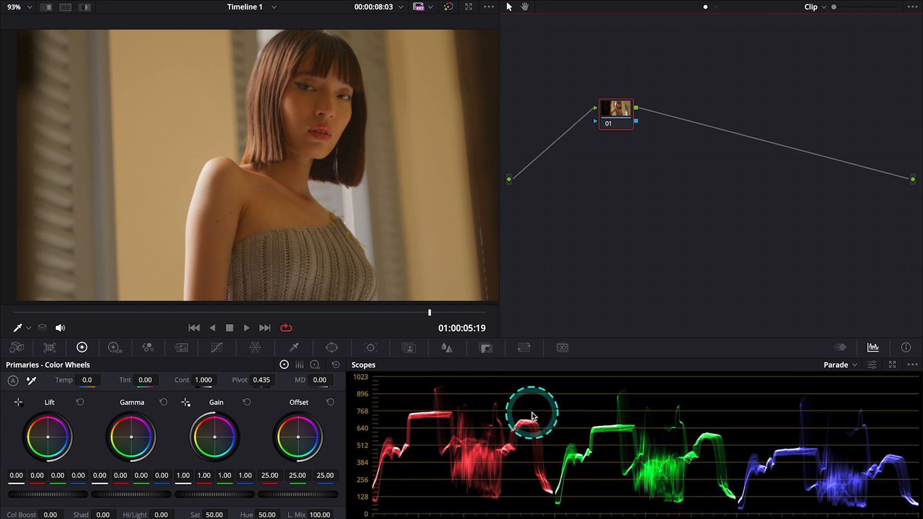
{"action": "mouse_move", "coordinate": [472, 146]}
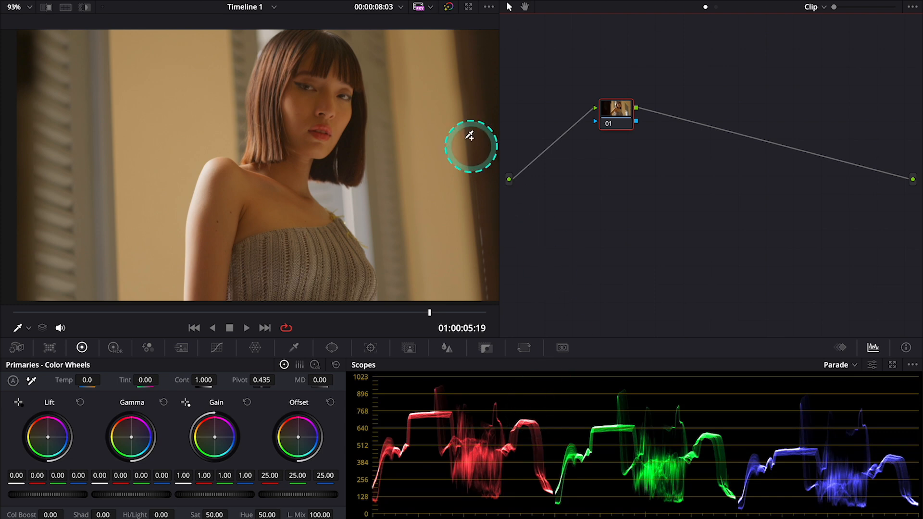
{"action": "mouse_move", "coordinate": [615, 112]}
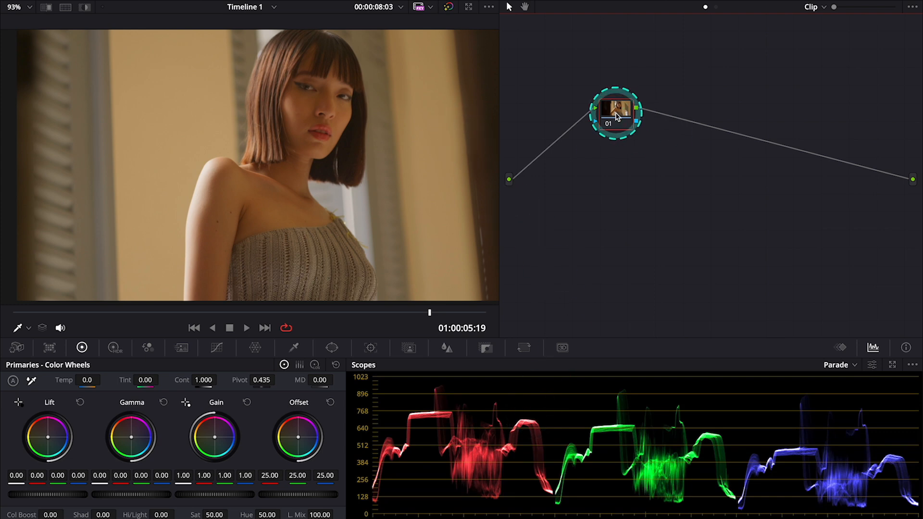
{"action": "right_click", "coordinate": [617, 112]}
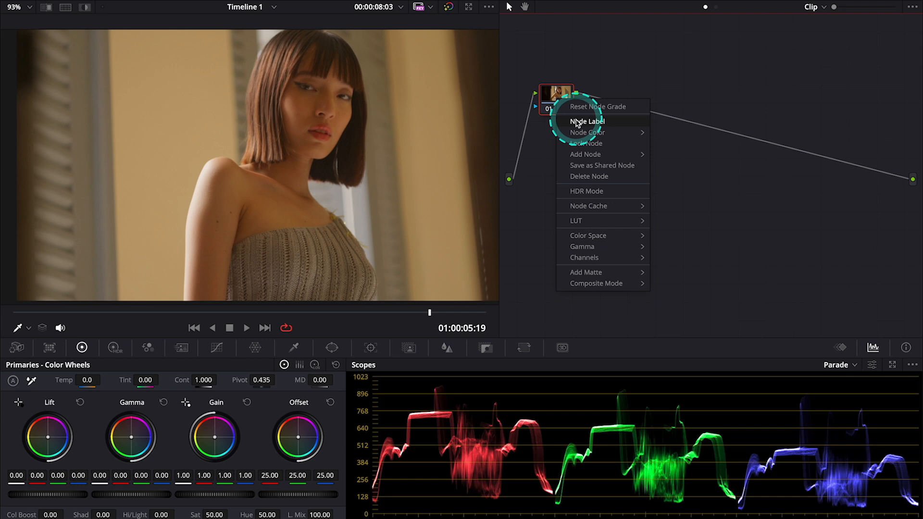
{"action": "left_click", "coordinate": [587, 121]}
{"action": "type", "text": "Balance"}
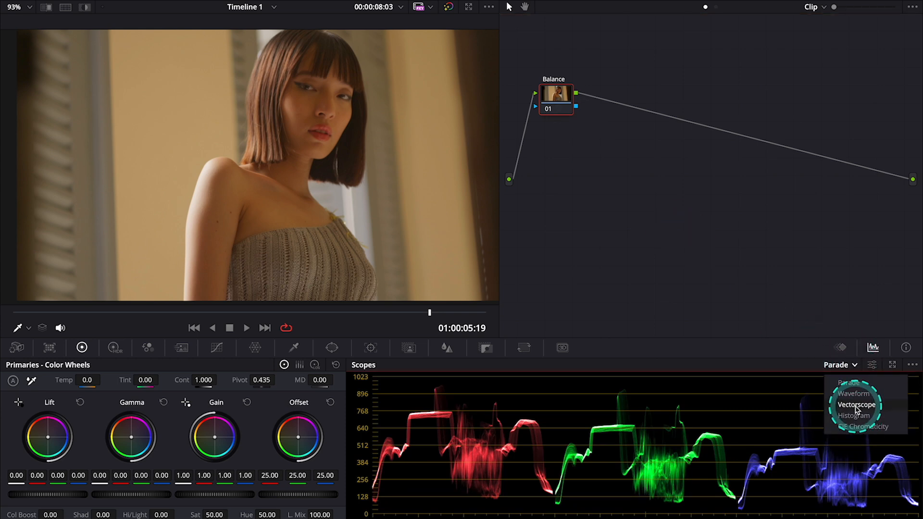
Show the vectorscope and cool the Balance node's offset to 21.97, 24.85, 28.71
{"action": "left_click", "coordinate": [854, 405]}
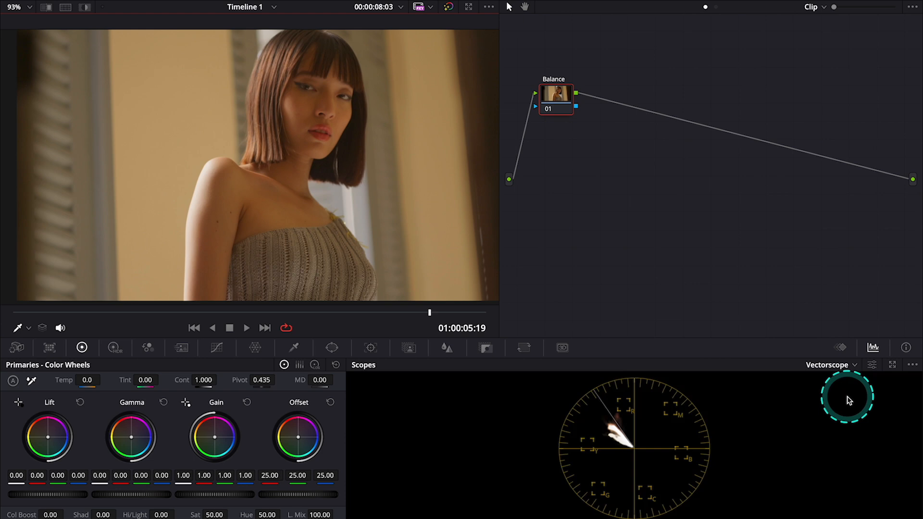
{"action": "mouse_move", "coordinate": [689, 427]}
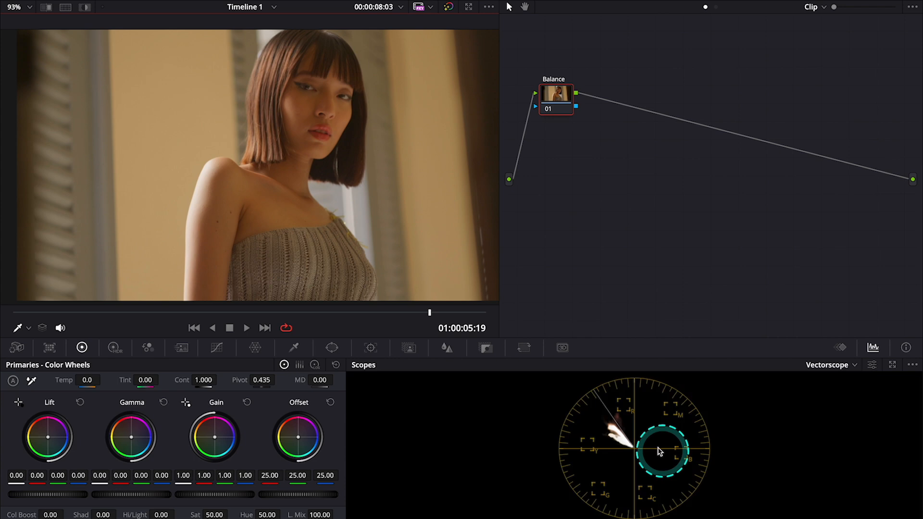
{"action": "left_click", "coordinate": [298, 435]}
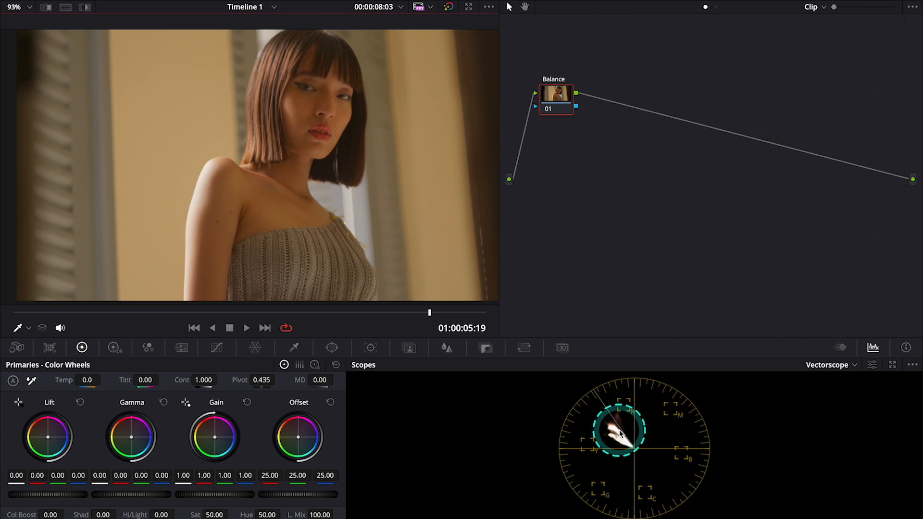
{"action": "mouse_move", "coordinate": [663, 477]}
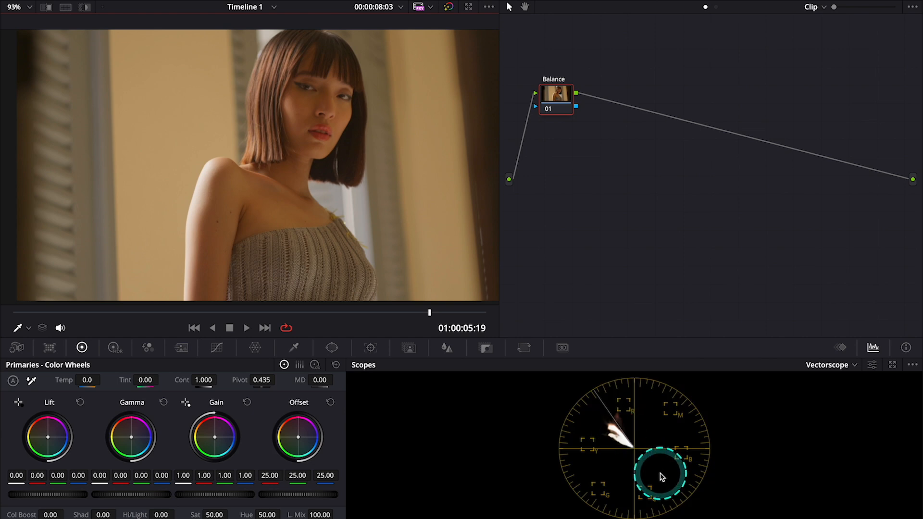
{"action": "mouse_move", "coordinate": [299, 437]}
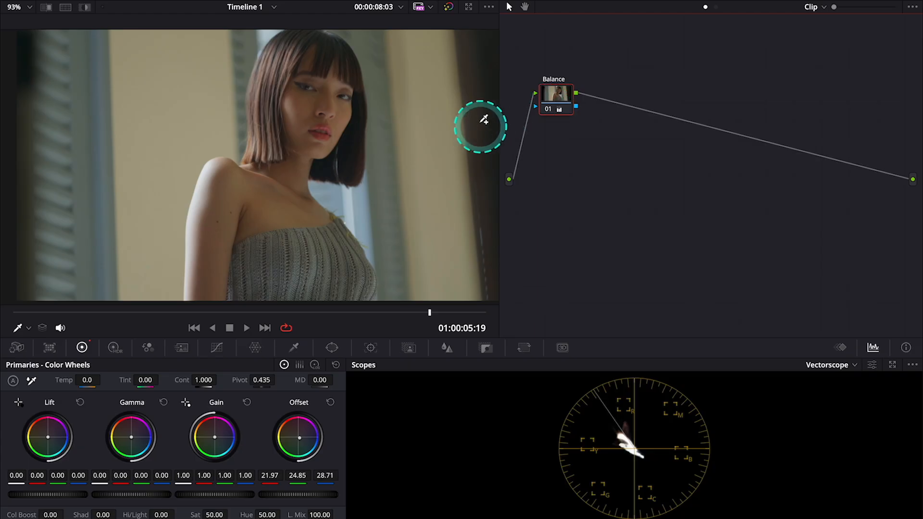
{"action": "mouse_move", "coordinate": [395, 133]}
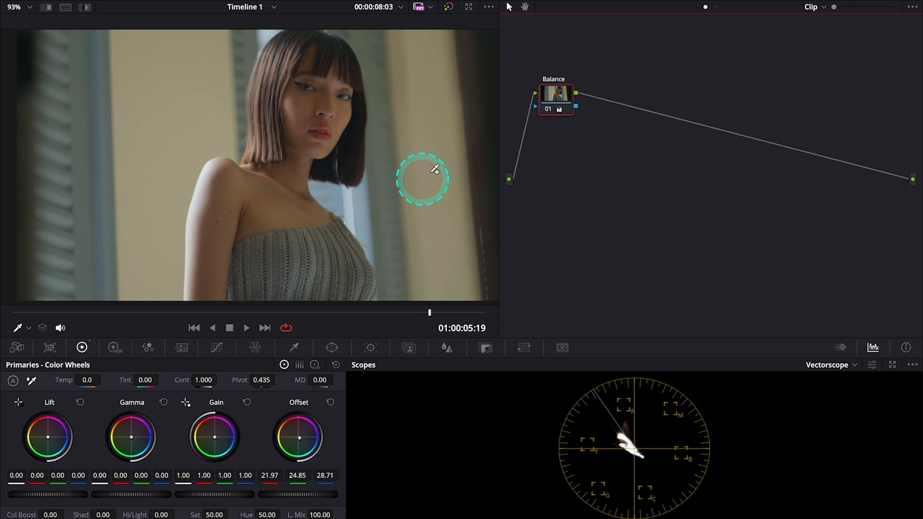
Switch the scope display from vectorscope to waveform
{"action": "left_click", "coordinate": [827, 365]}
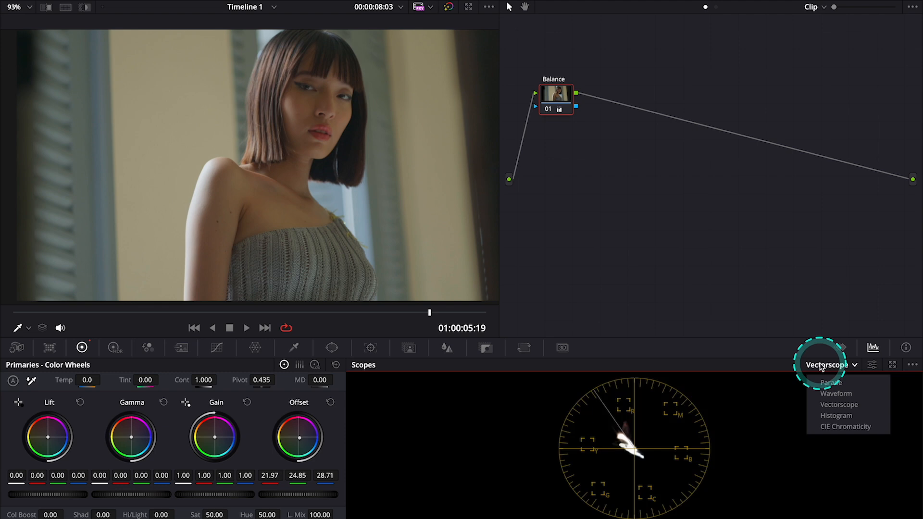
{"action": "left_click", "coordinate": [836, 393]}
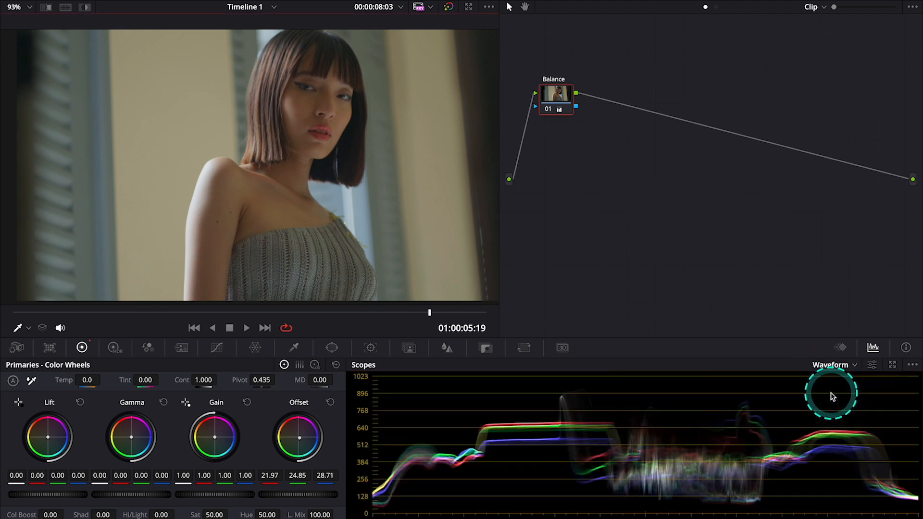
{"action": "mouse_move", "coordinate": [518, 460]}
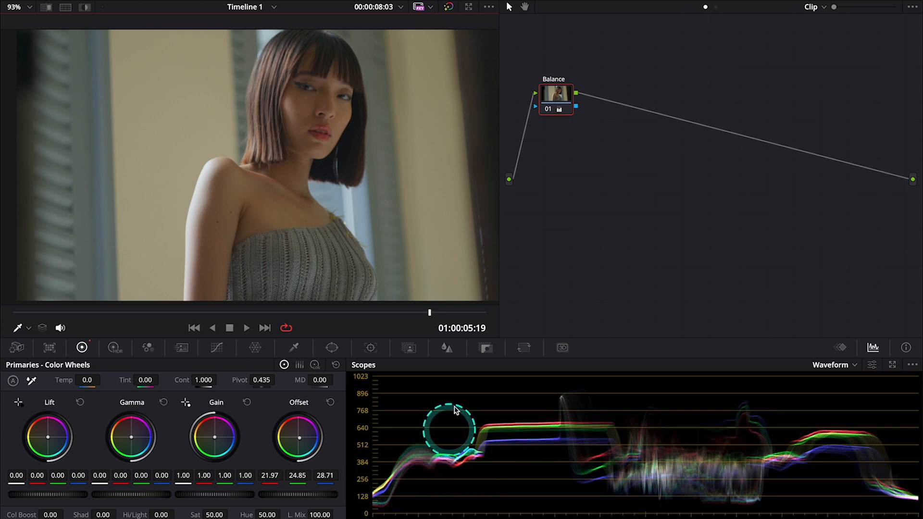
{"action": "mouse_move", "coordinate": [643, 148]}
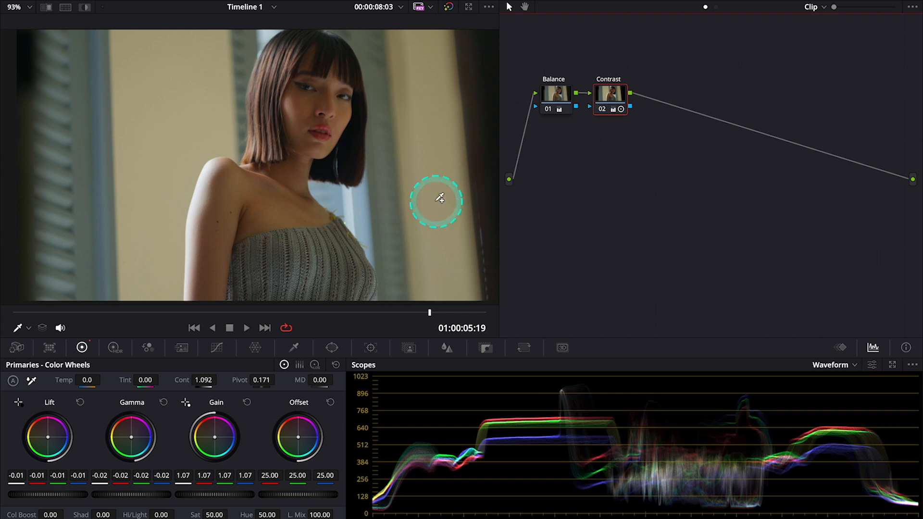
{"action": "mouse_move", "coordinate": [552, 211]}
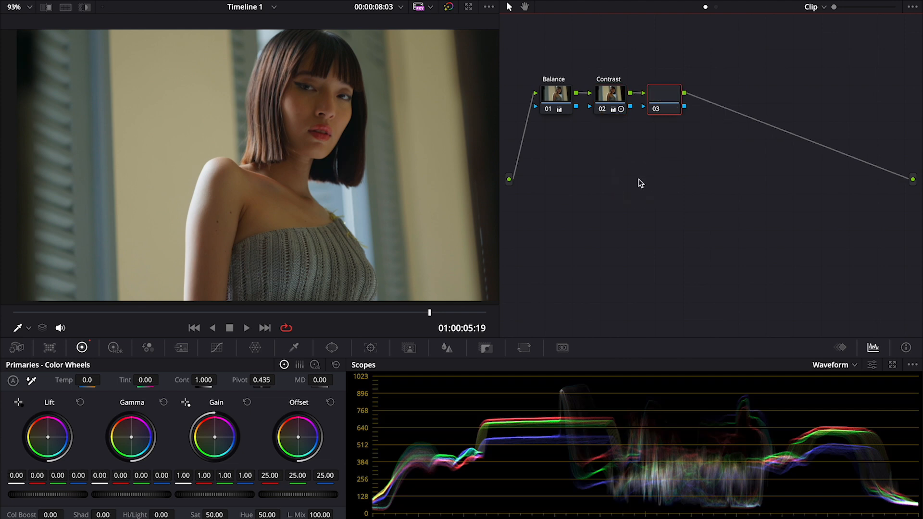
Label node 03 "Look" and reduce skin-tone saturation in the Color Warper
{"action": "left_click", "coordinate": [664, 99]}
{"action": "type", "text": "Look"}
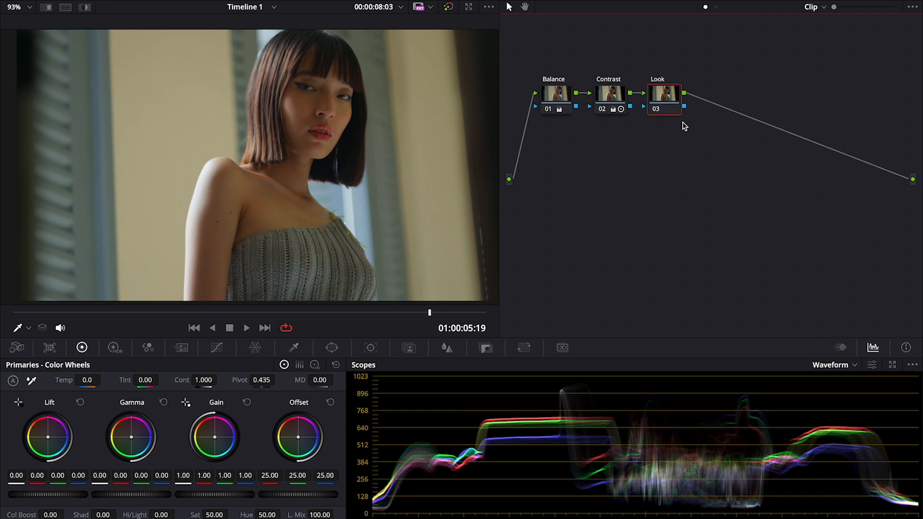
{"action": "left_click", "coordinate": [255, 347]}
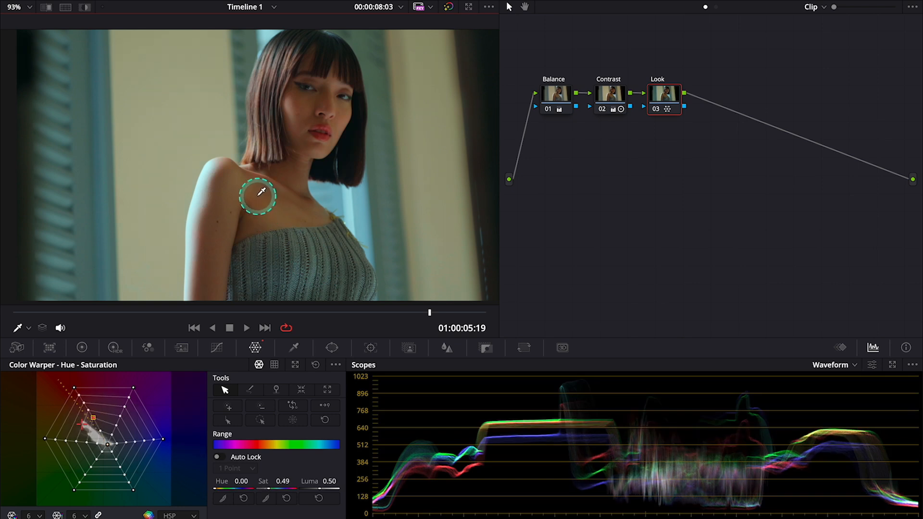
{"action": "left_click_drag", "start_coordinate": [258, 195], "coordinate": [300, 209]}
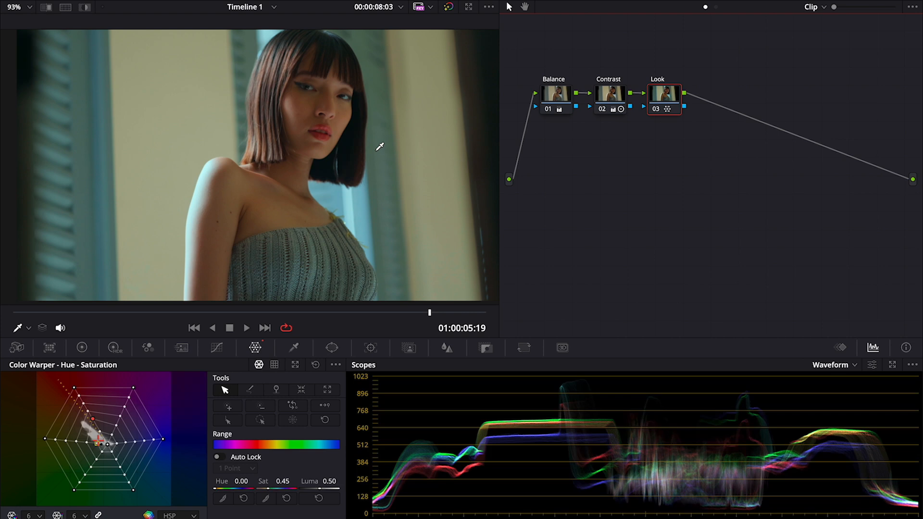
{"action": "mouse_move", "coordinate": [465, 242]}
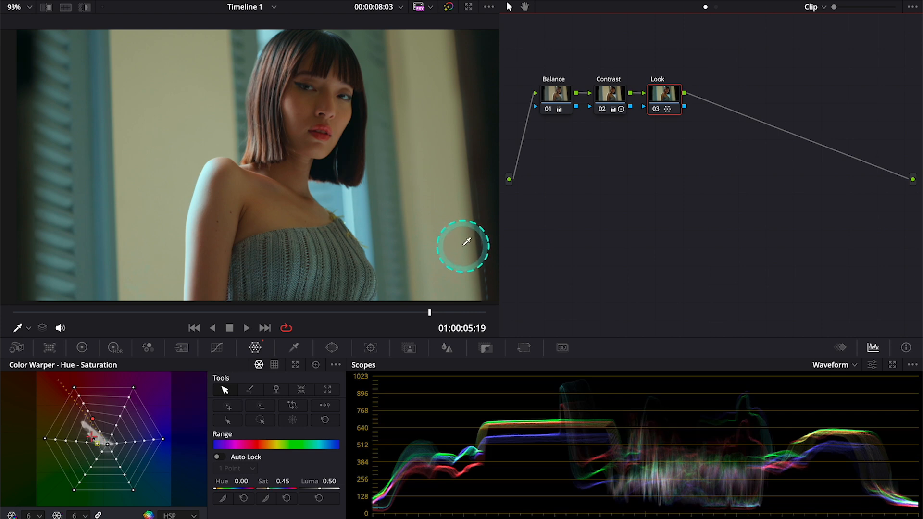
{"action": "mouse_move", "coordinate": [419, 276]}
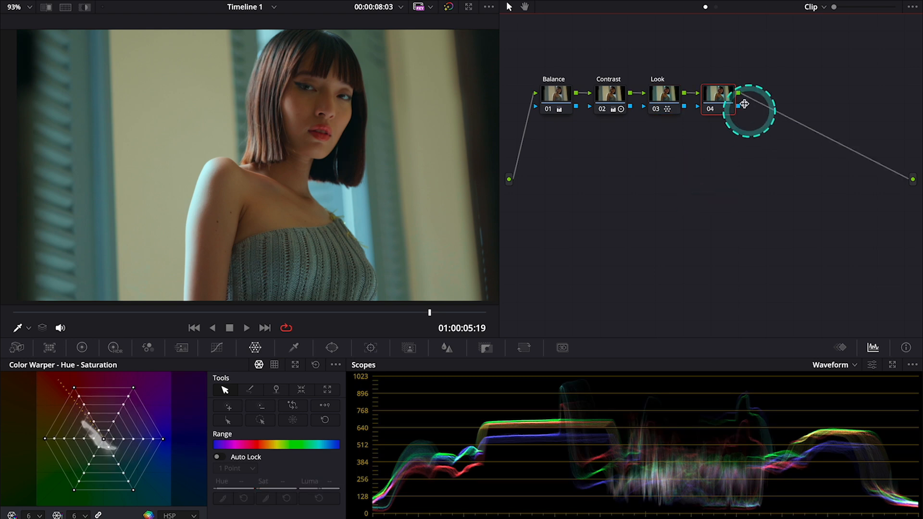
{"action": "mouse_move", "coordinate": [746, 118]}
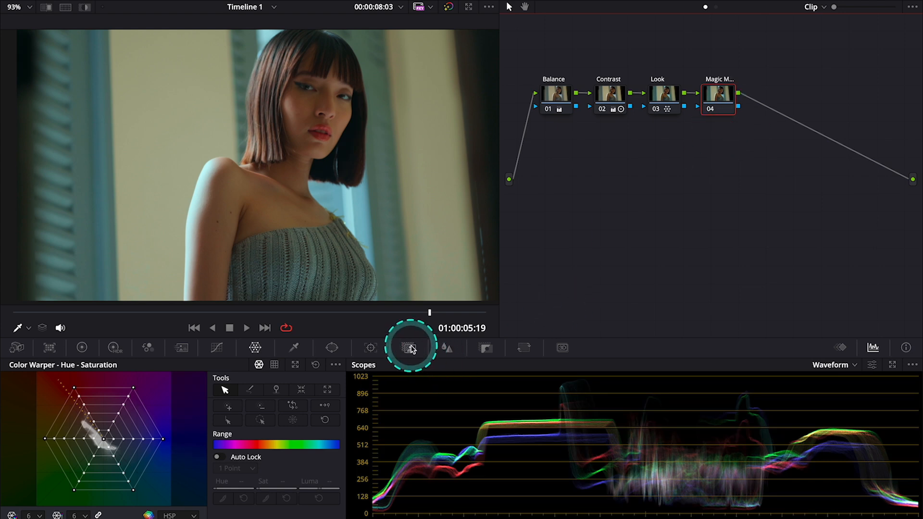
Bring up Magic Mask on node 04 and set its quality to Better
{"action": "left_click", "coordinate": [409, 347]}
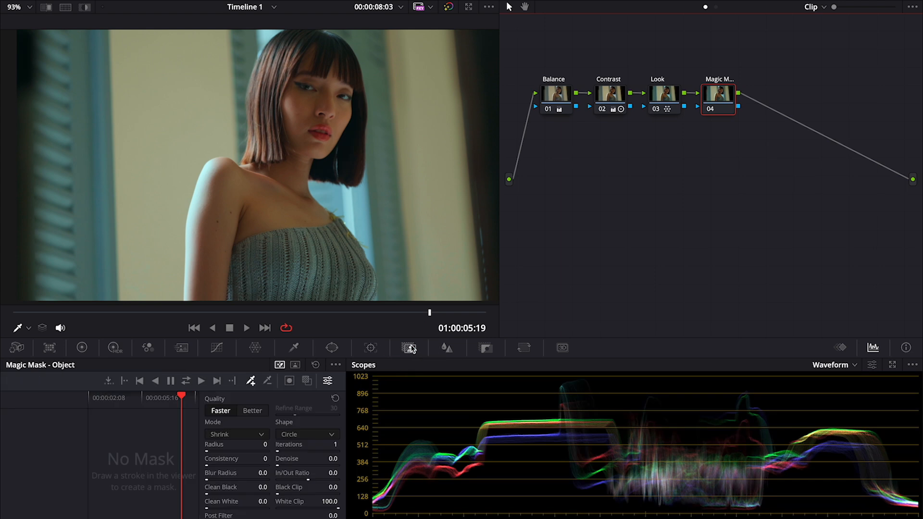
{"action": "left_click", "coordinate": [252, 411]}
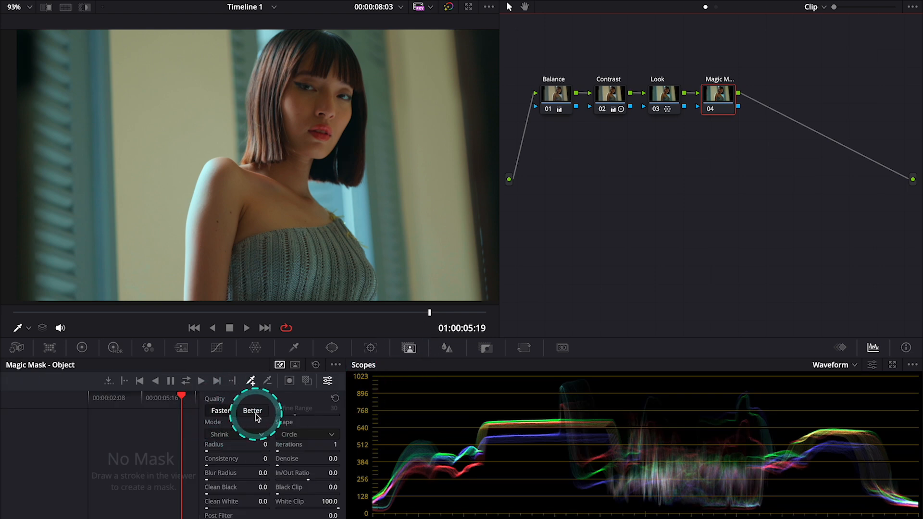
{"action": "left_click", "coordinate": [252, 410]}
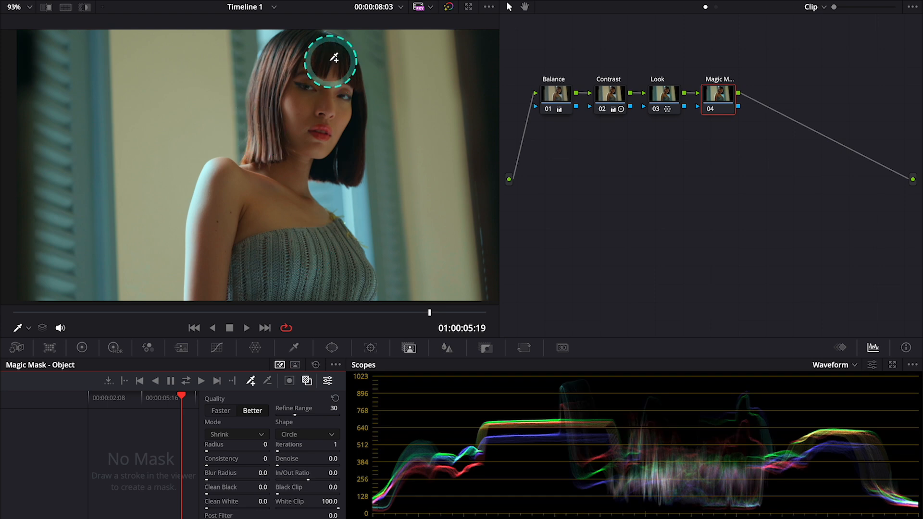
Stroke the Magic Mask over the woman's hair, face and body to isolate her
{"action": "left_click_drag", "start_coordinate": [334, 58], "coordinate": [343, 85]}
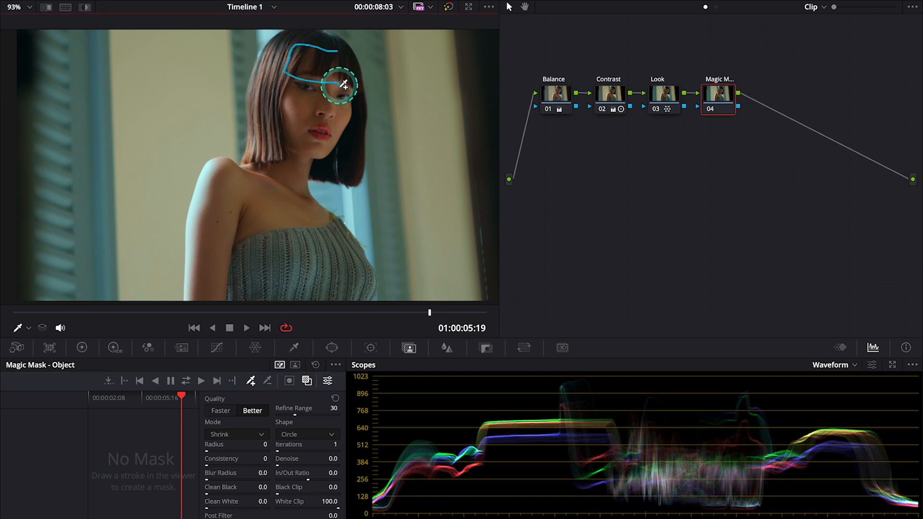
{"action": "left_click_drag", "start_coordinate": [343, 85], "coordinate": [295, 149]}
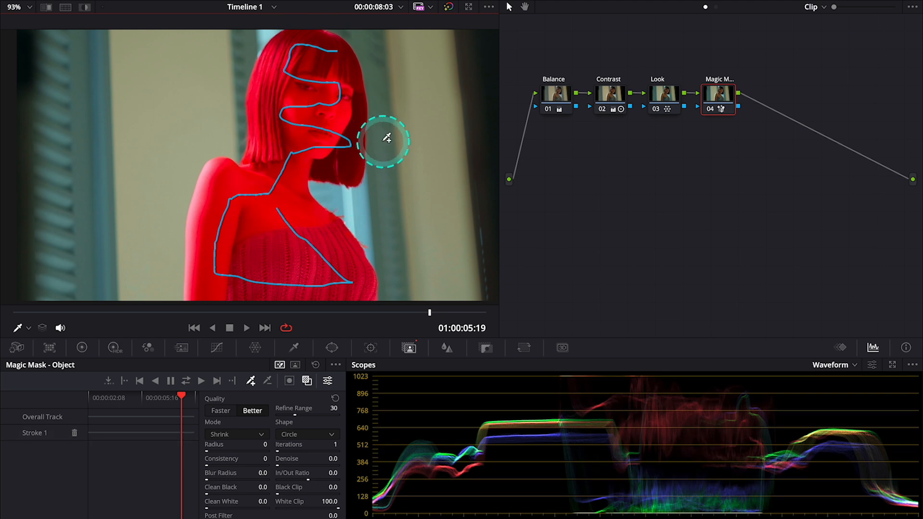
{"action": "left_click", "coordinate": [186, 381]}
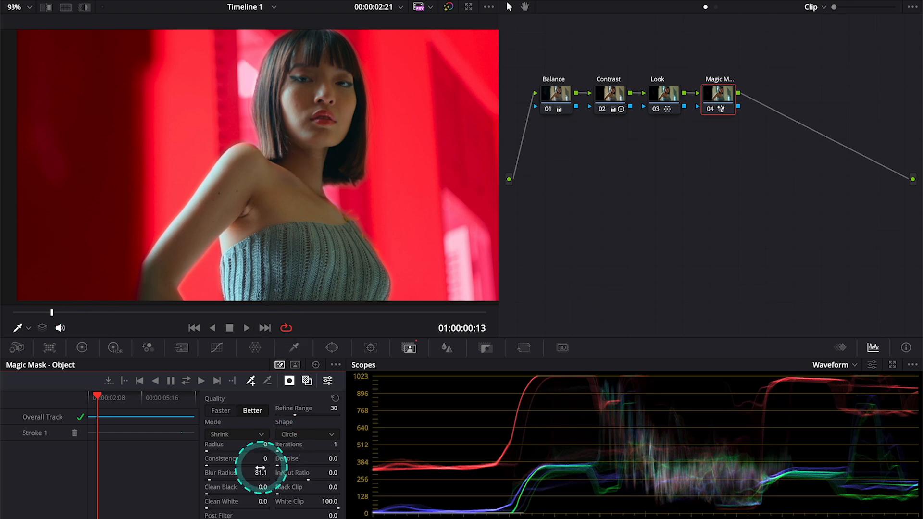
{"action": "mouse_move", "coordinate": [307, 380]}
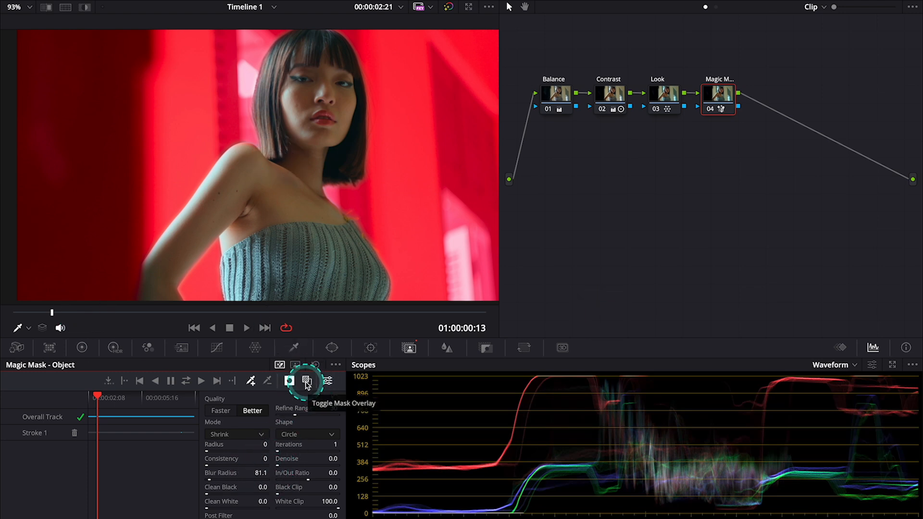
Hide the mask overlay, scrub later in the clip and set Lift 0.01, Gamma -0.05 in Primaries
{"action": "left_click", "coordinate": [305, 381]}
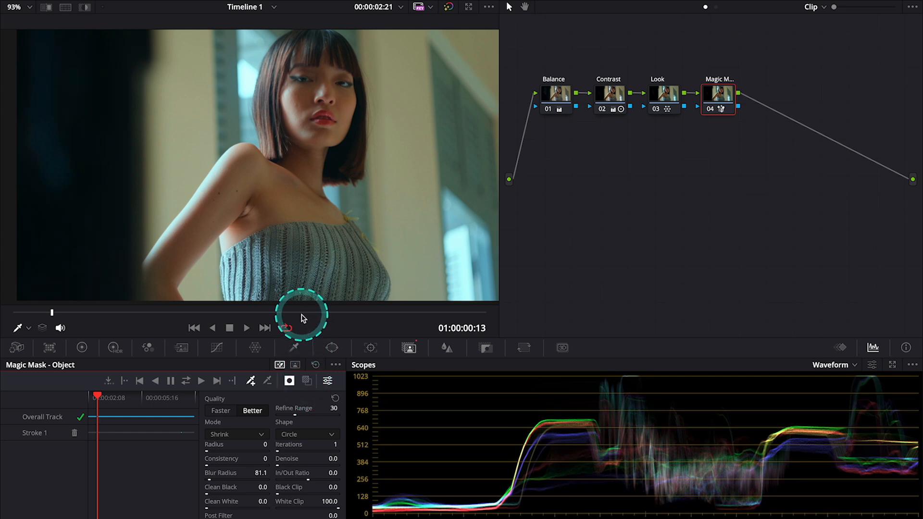
{"action": "left_click", "coordinate": [246, 328]}
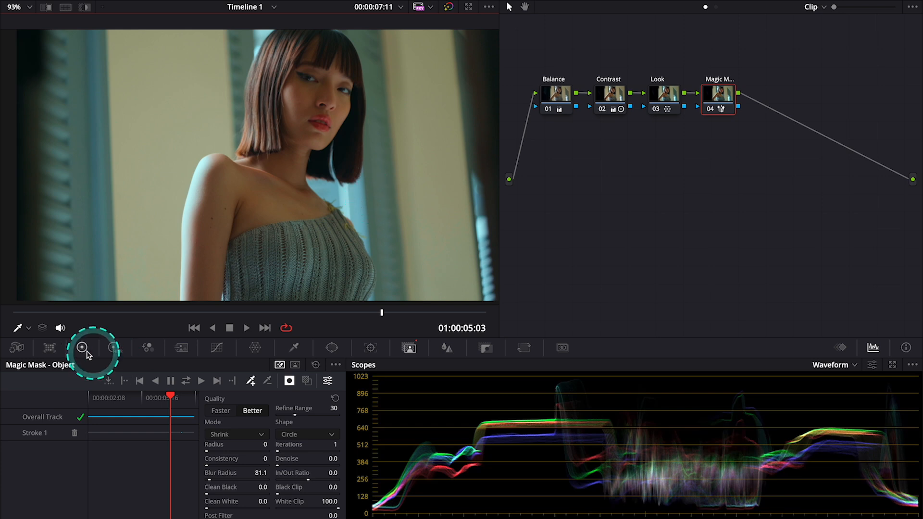
{"action": "left_click", "coordinate": [82, 348]}
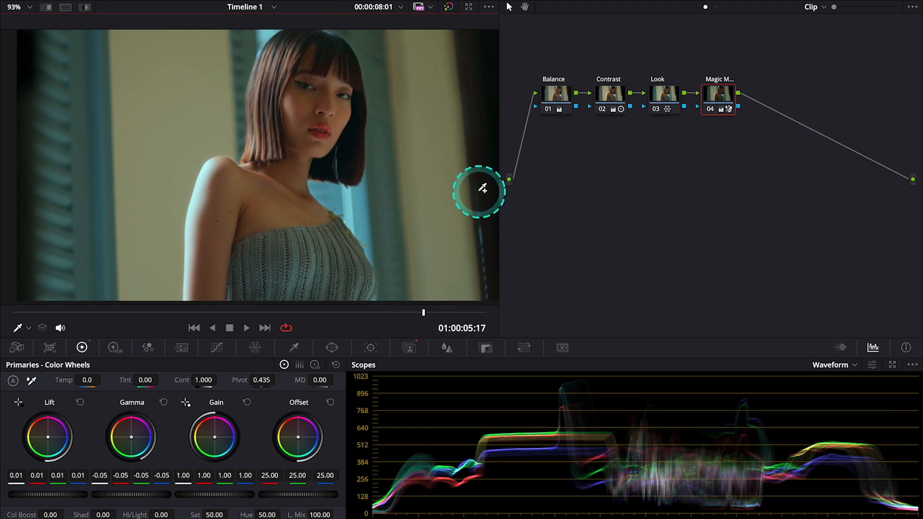
{"action": "mouse_move", "coordinate": [422, 345]}
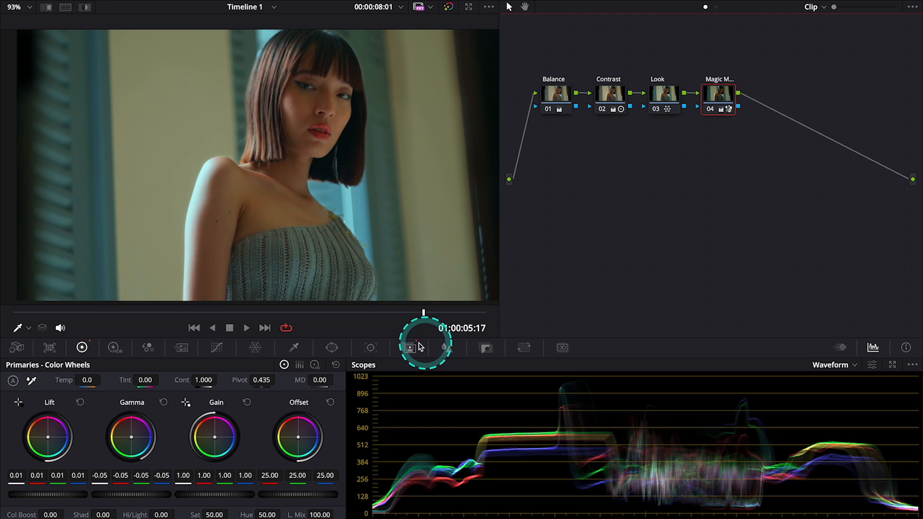
Add a Linear window rotated to 89.61, panned to the right edge with softness 11.29
{"action": "left_click", "coordinate": [332, 348]}
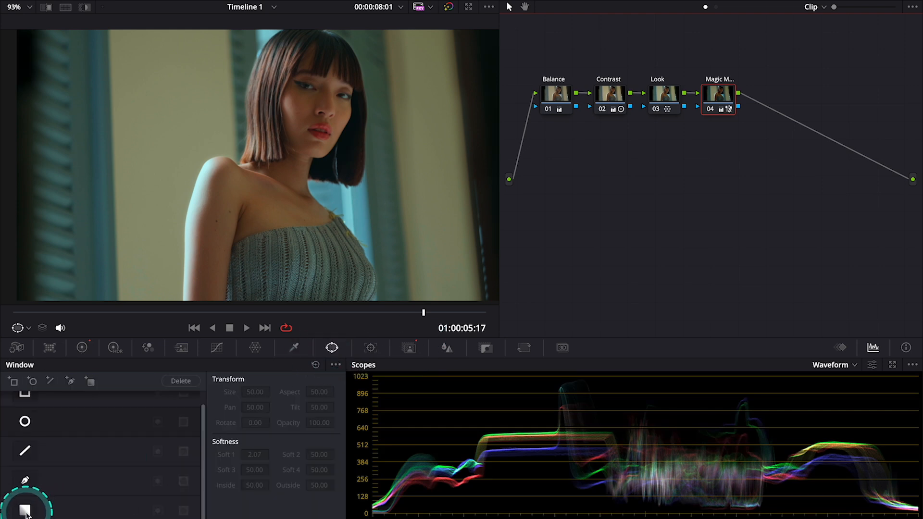
{"action": "left_click", "coordinate": [25, 510]}
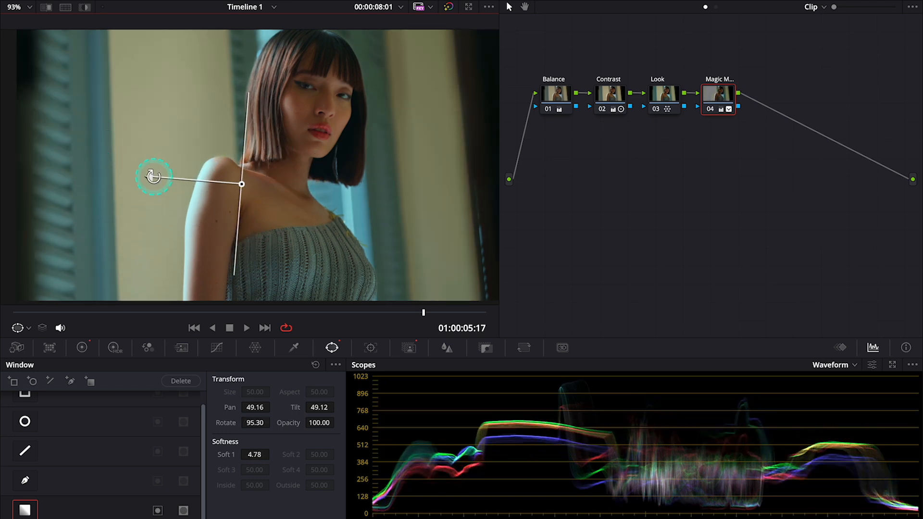
{"action": "left_click_drag", "start_coordinate": [154, 177], "coordinate": [241, 185]}
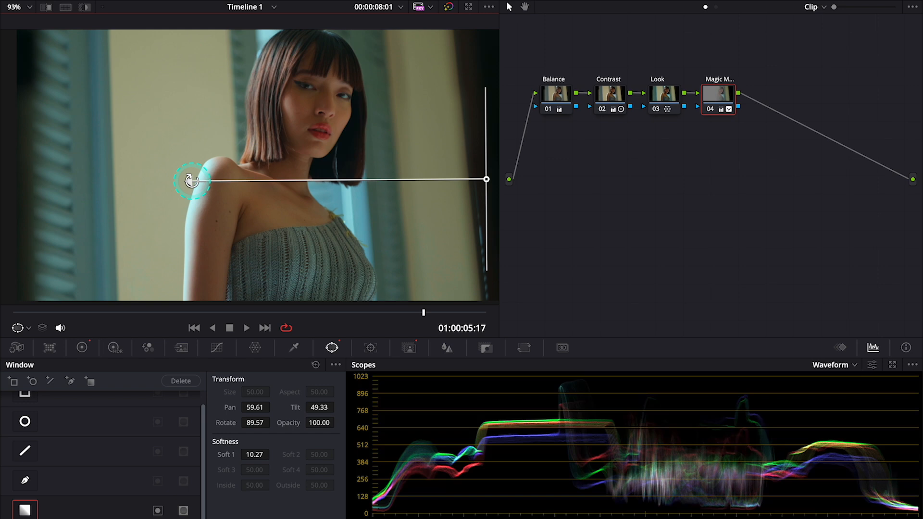
{"action": "left_click_drag", "start_coordinate": [191, 180], "coordinate": [164, 180]}
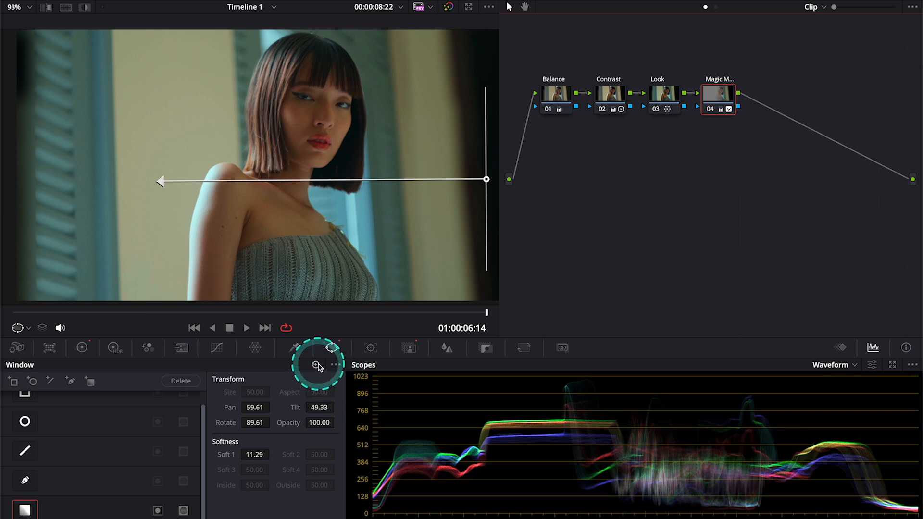
Add serial node 05 after Magic Mask and name it "Log wheels"
{"action": "left_click", "coordinate": [317, 365]}
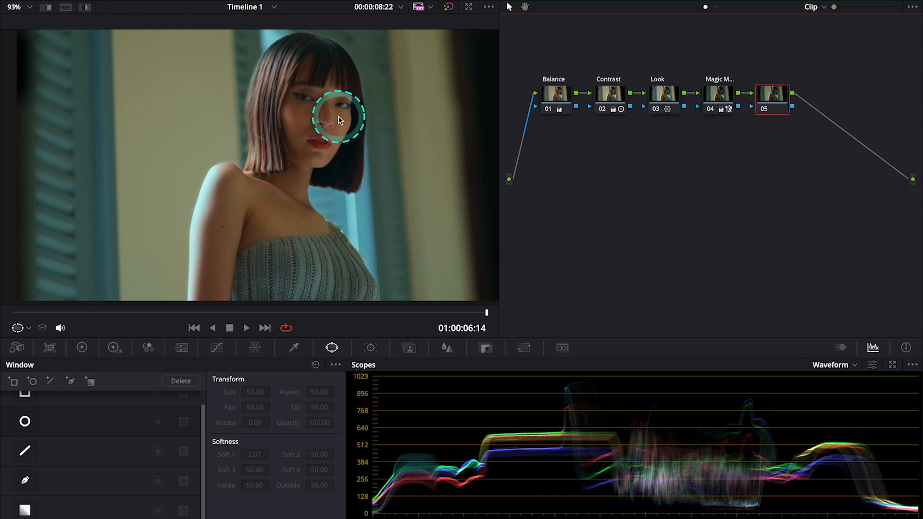
{"action": "left_click_drag", "start_coordinate": [340, 117], "coordinate": [327, 106]}
{"action": "type", "text": "Log whee"}
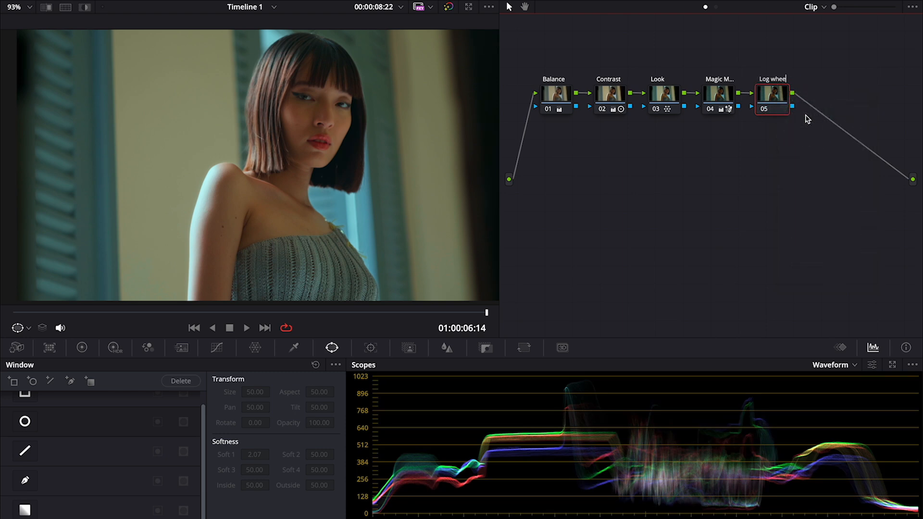
{"action": "left_click", "coordinate": [778, 97]}
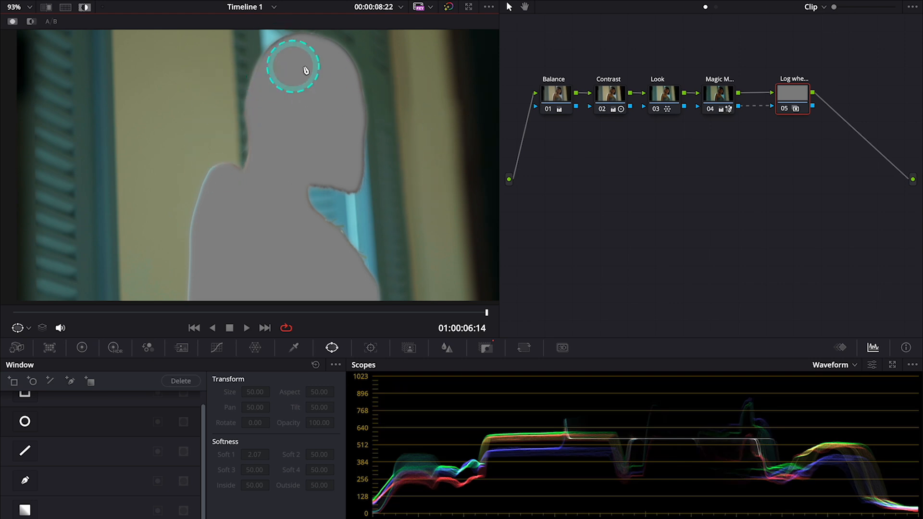
Route node 04's Magic Mask key into node 05 and invert it so the correction targets the woman
{"action": "left_click_drag", "start_coordinate": [295, 66], "coordinate": [366, 187]}
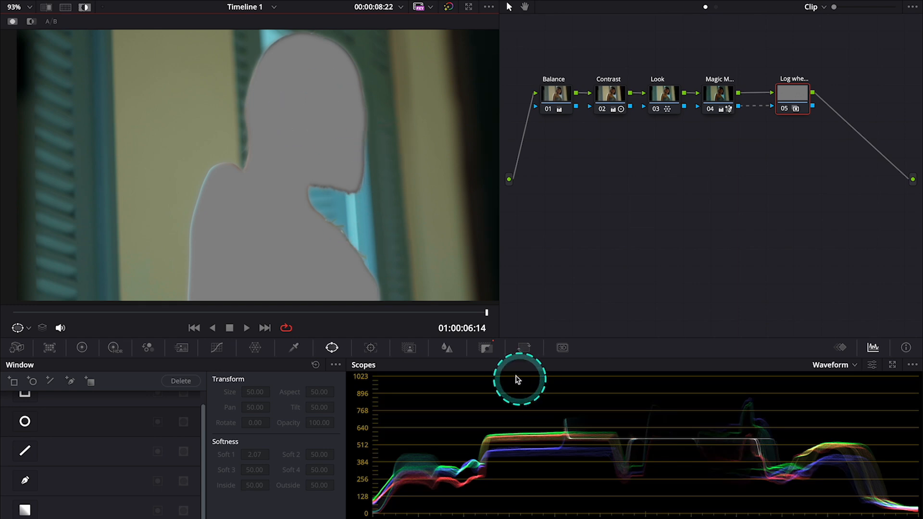
{"action": "left_click", "coordinate": [485, 347]}
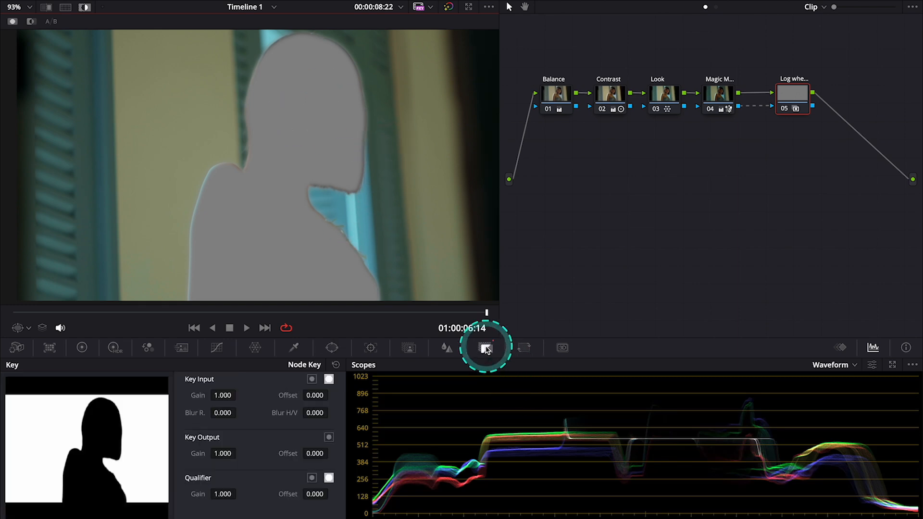
{"action": "mouse_move", "coordinate": [312, 379]}
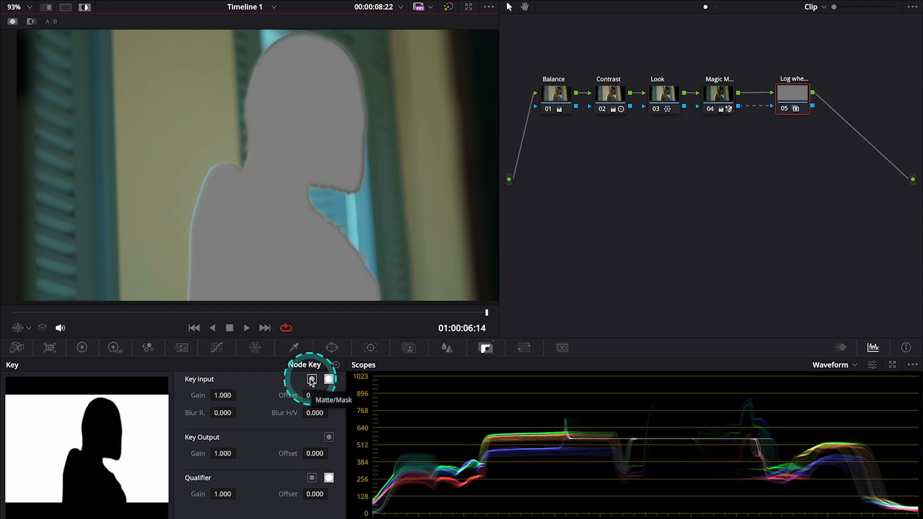
{"action": "left_click", "coordinate": [312, 378]}
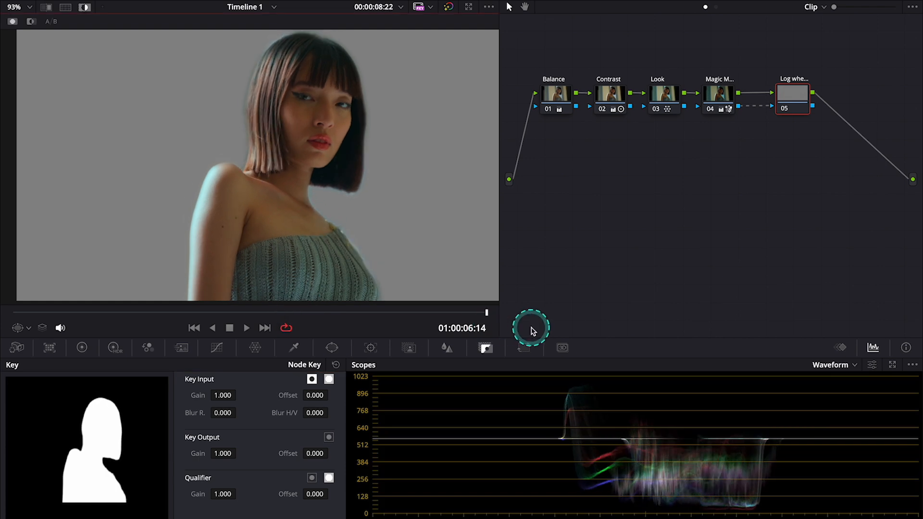
{"action": "mouse_move", "coordinate": [85, 8]}
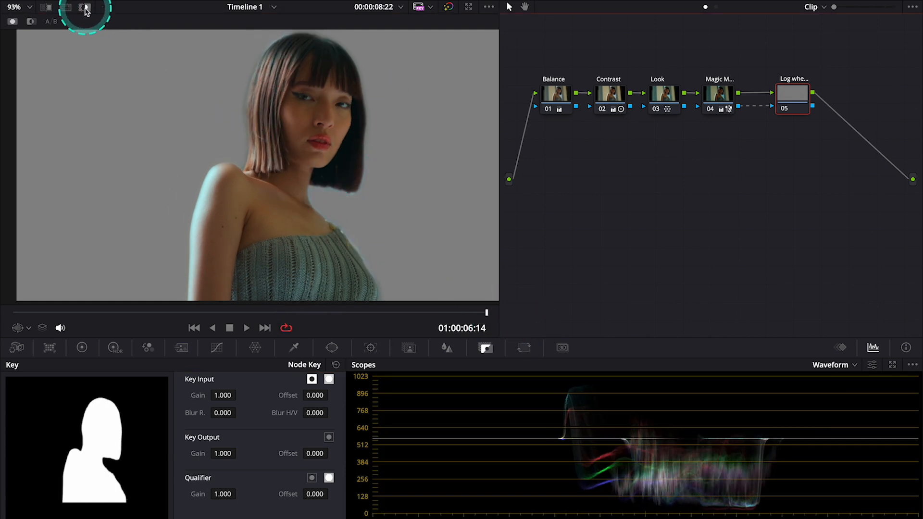
{"action": "left_click", "coordinate": [86, 11]}
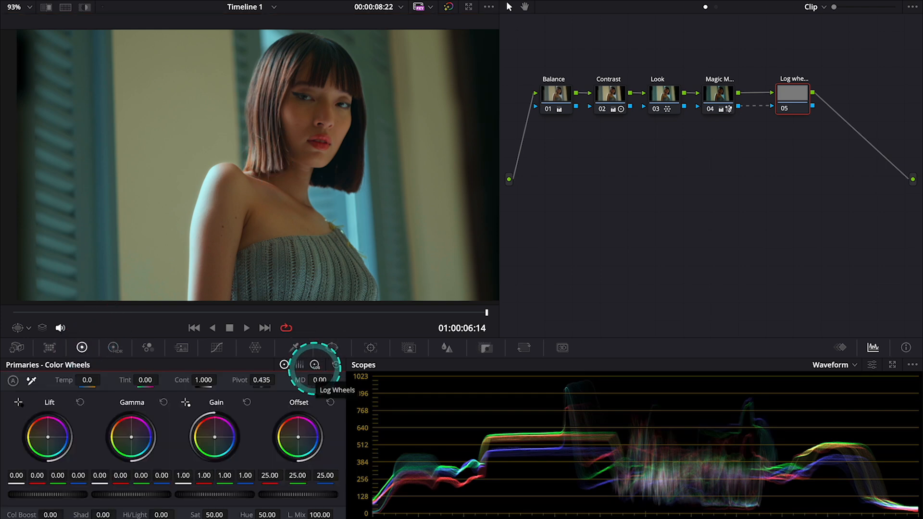
{"action": "left_click", "coordinate": [315, 364]}
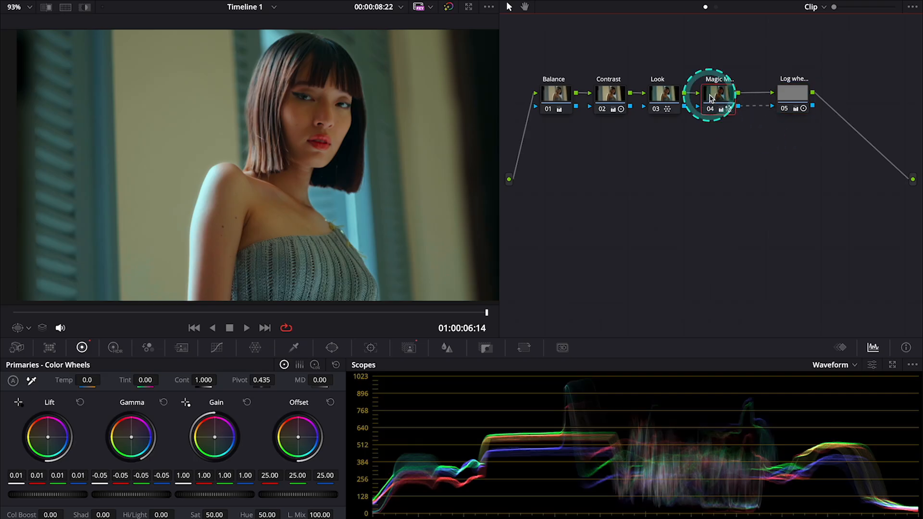
{"action": "mouse_move", "coordinate": [111, 359]}
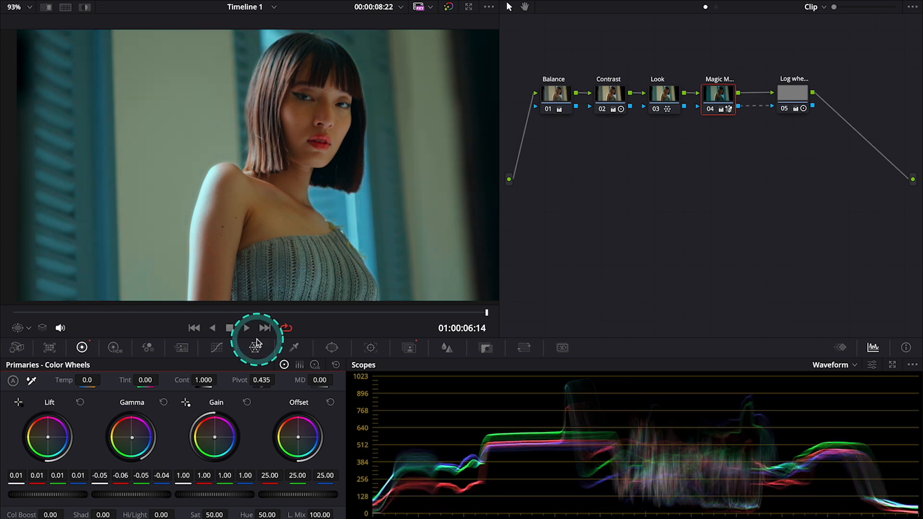
Nudge the Magic Mask node's gamma cooler and add node 06 after node 05 for lighting
{"action": "left_click", "coordinate": [246, 328]}
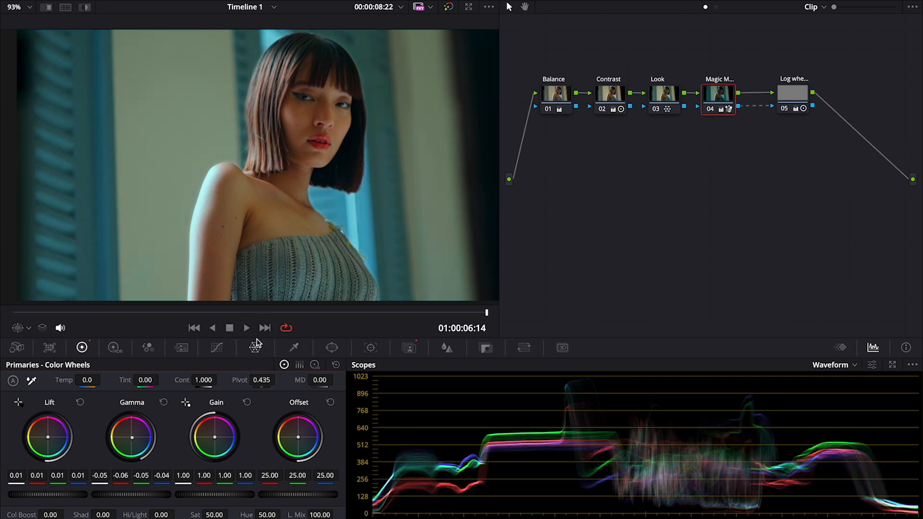
{"action": "left_click", "coordinate": [255, 342]}
{"action": "type", "text": "Lightin"}
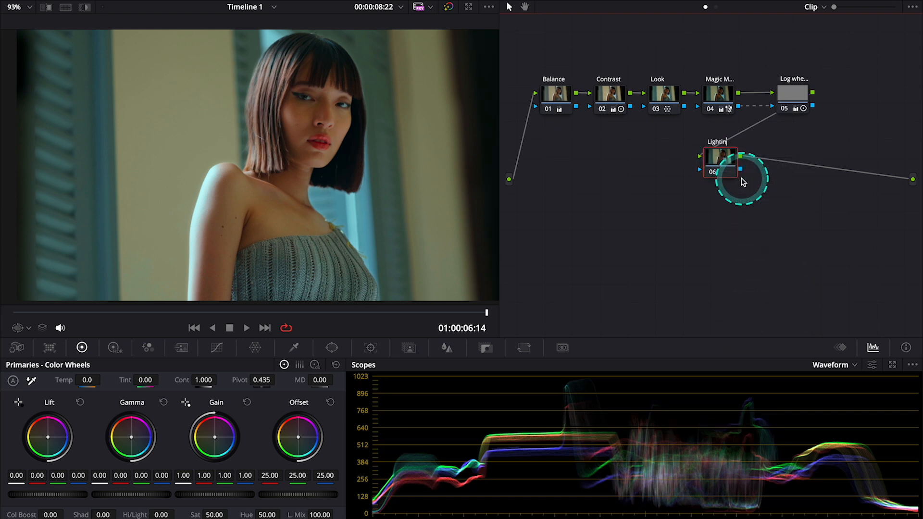
{"action": "mouse_move", "coordinate": [726, 161]}
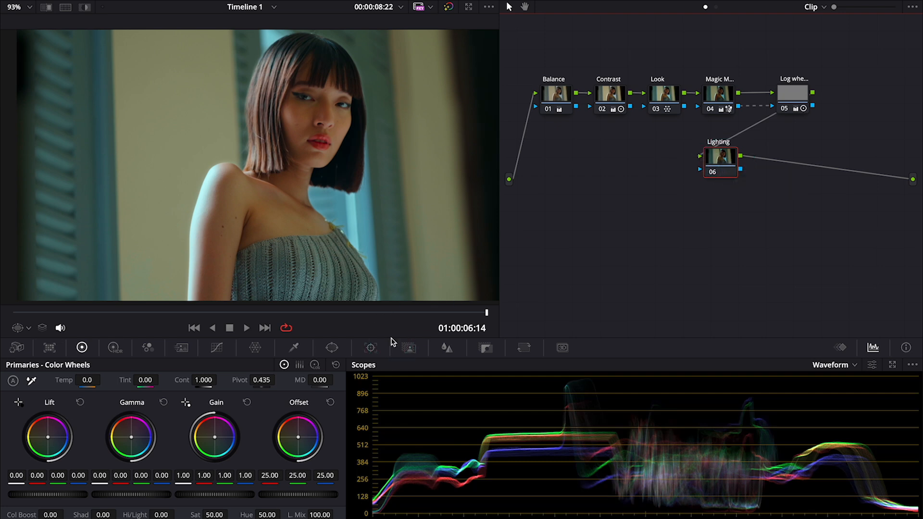
Add a Circle window on the Lighting node, reshaped into a narrow tall oval over the face with softness 11
{"action": "left_click", "coordinate": [331, 348]}
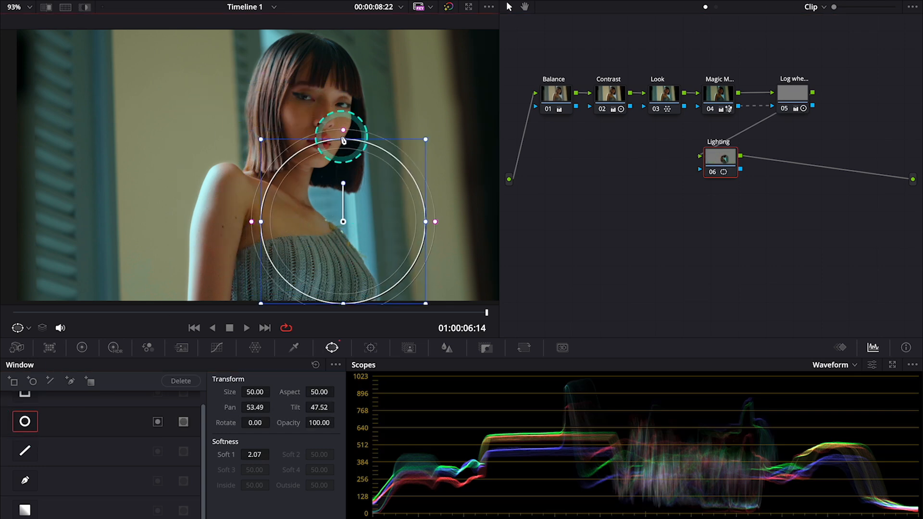
{"action": "right_click", "coordinate": [340, 108]}
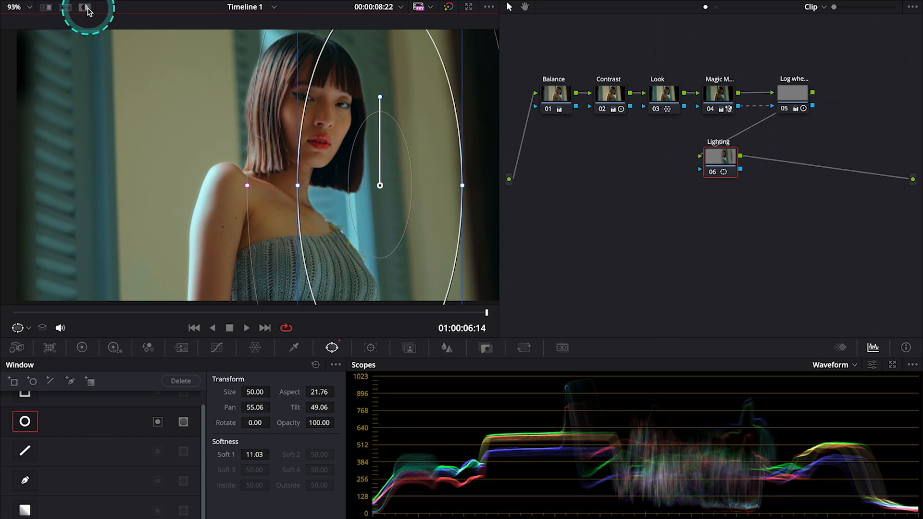
Add a luminance qualifier to the Lighting node with Low about 56.9, sampled from the face
{"action": "left_click", "coordinate": [85, 6]}
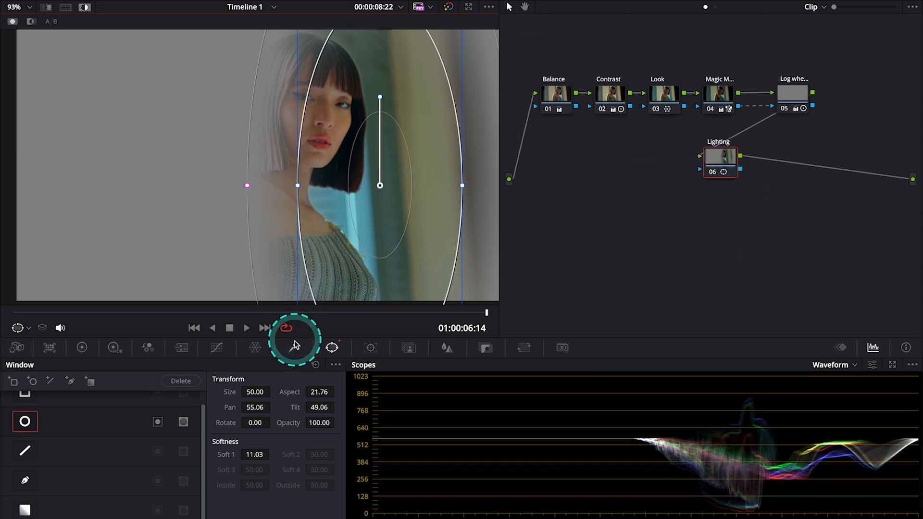
{"action": "left_click", "coordinate": [294, 347]}
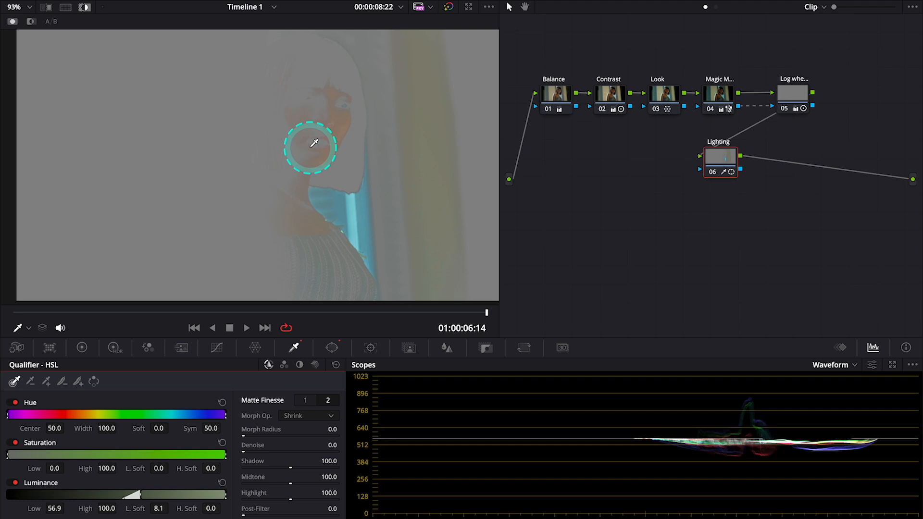
{"action": "left_click", "coordinate": [83, 7]}
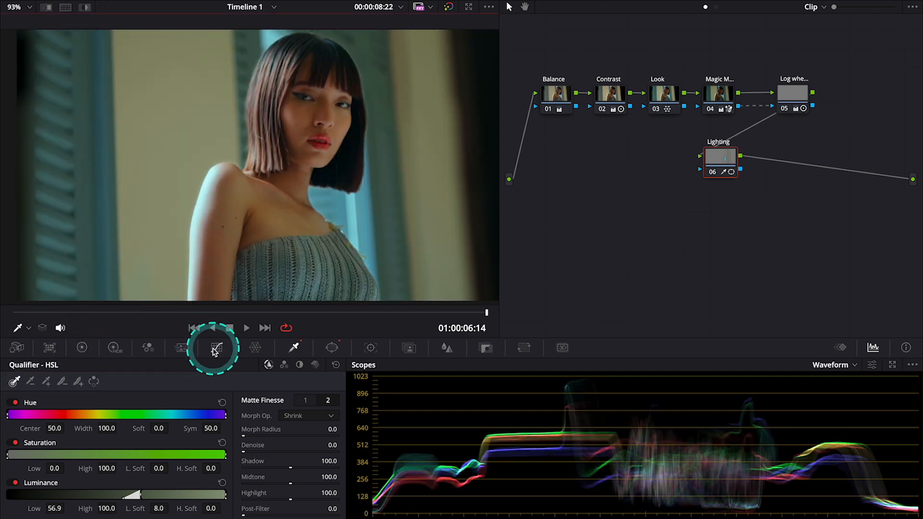
Raise the midpoint of the Lighting node's custom luma curve to brighten the isolated area
{"action": "left_click", "coordinate": [216, 348]}
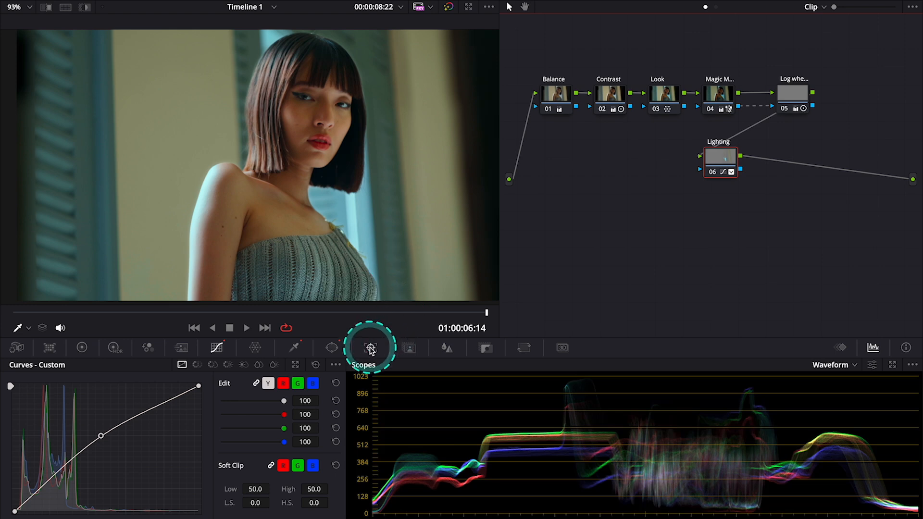
{"action": "left_click", "coordinate": [370, 347]}
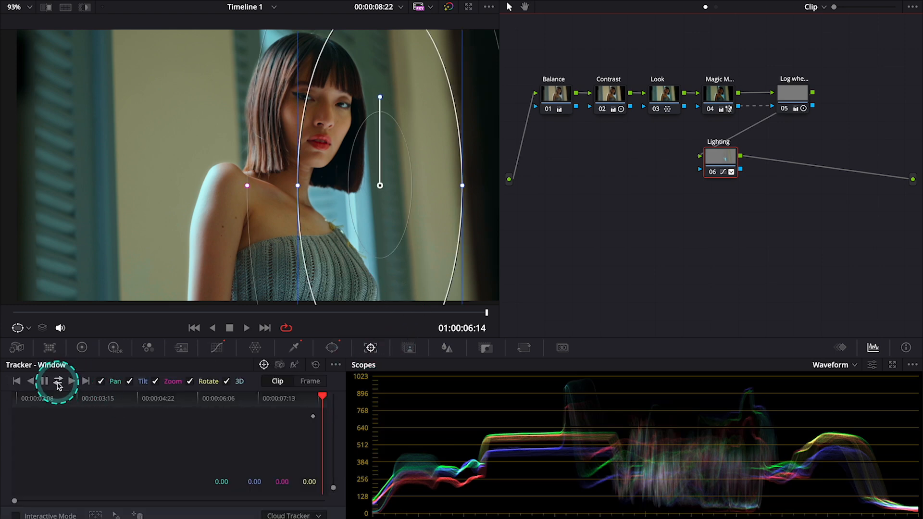
Track the oval window forward and reverse so it follows the subject through the clip
{"action": "left_click", "coordinate": [56, 381]}
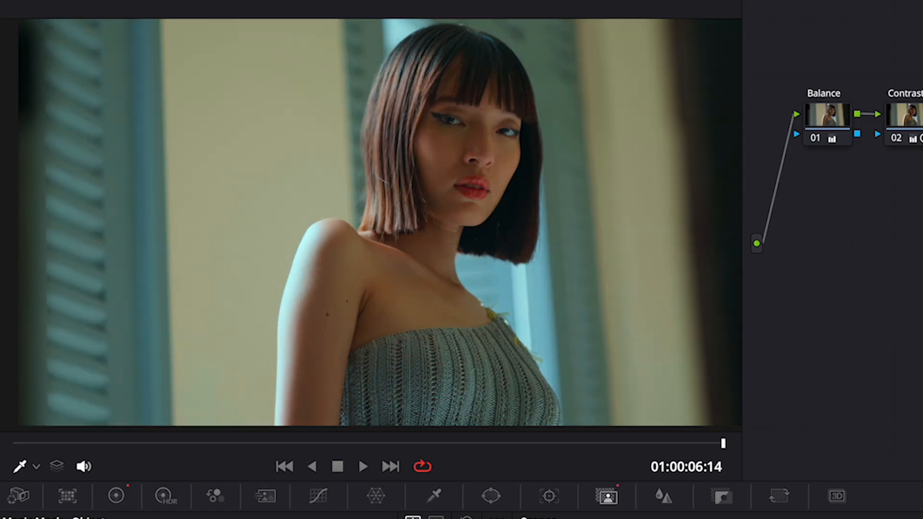
{"action": "left_click", "coordinate": [896, 132]}
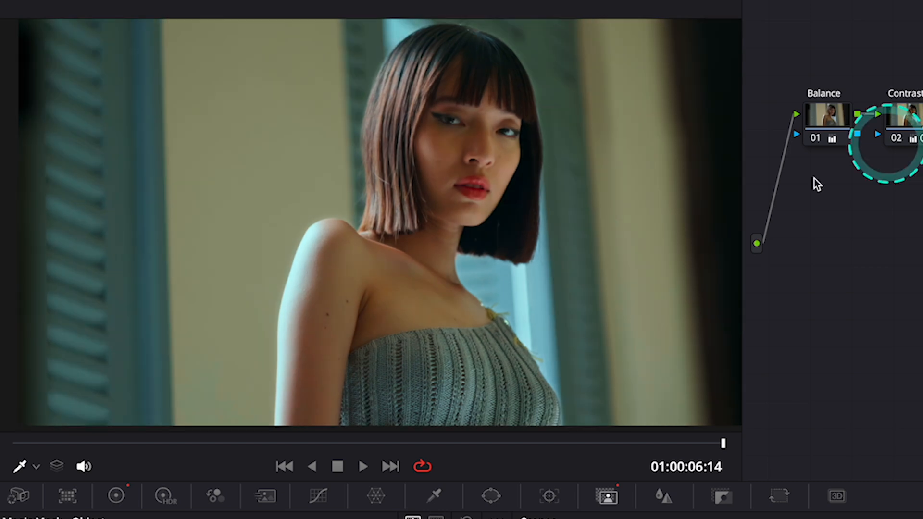